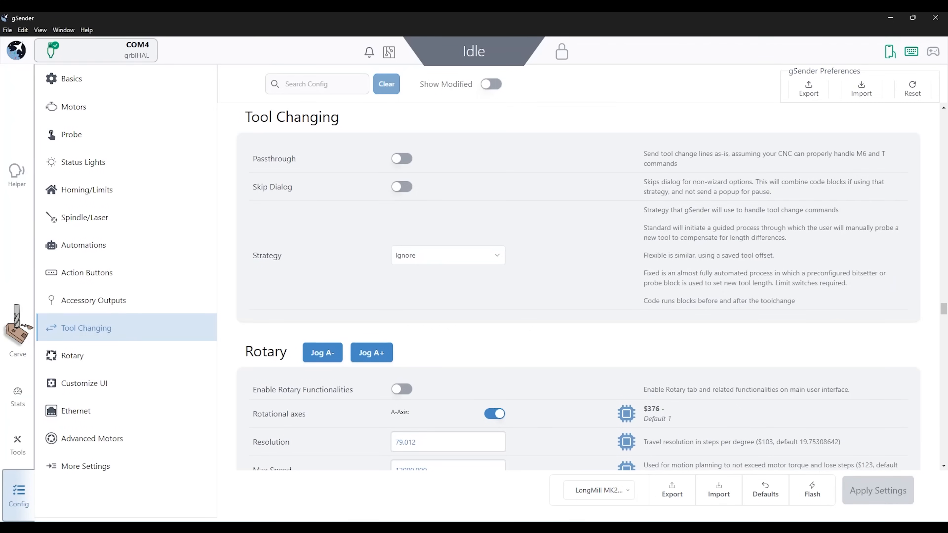
- Return to the Carve screen with the Secondary panels job loaded
click(447, 255)
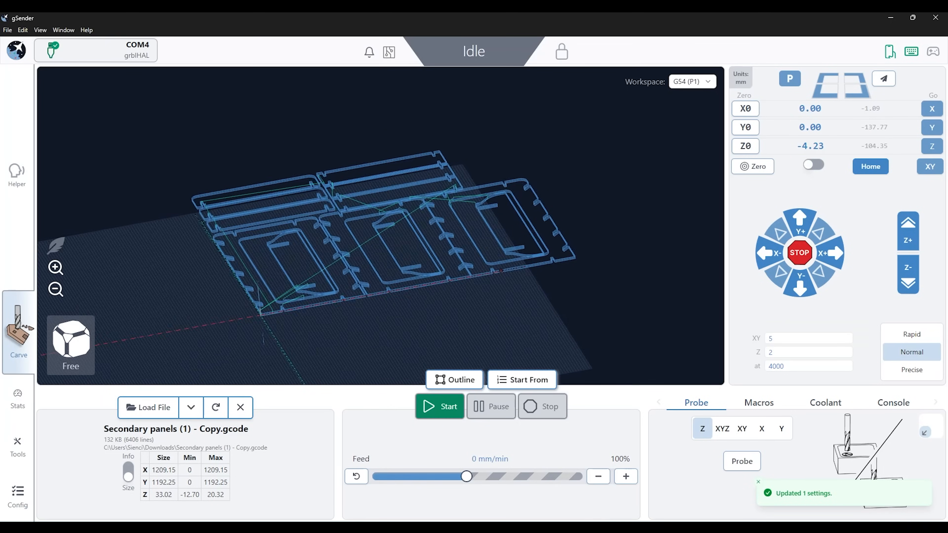
- Start the Secondary panels job so the Standard Re-zero Tool Change wizard appears at Step 1 of 3
click(440, 407)
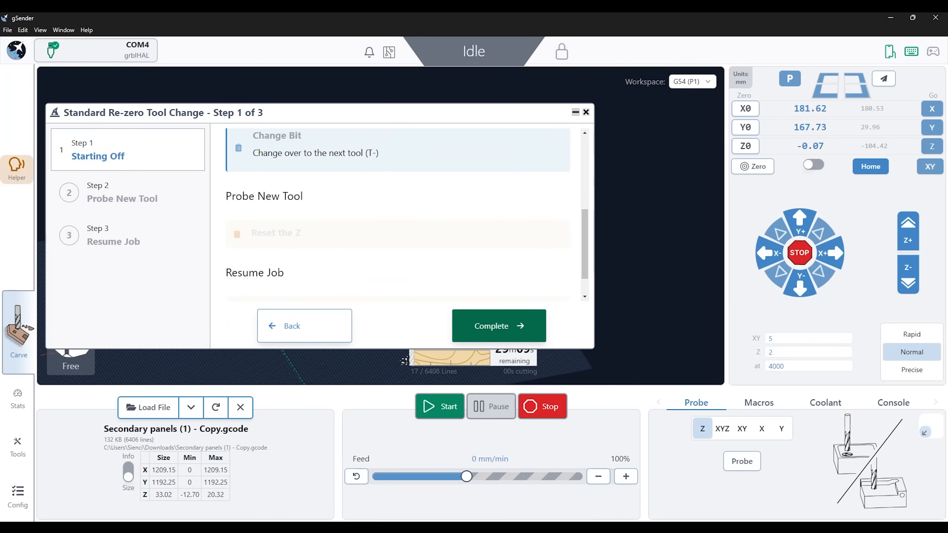